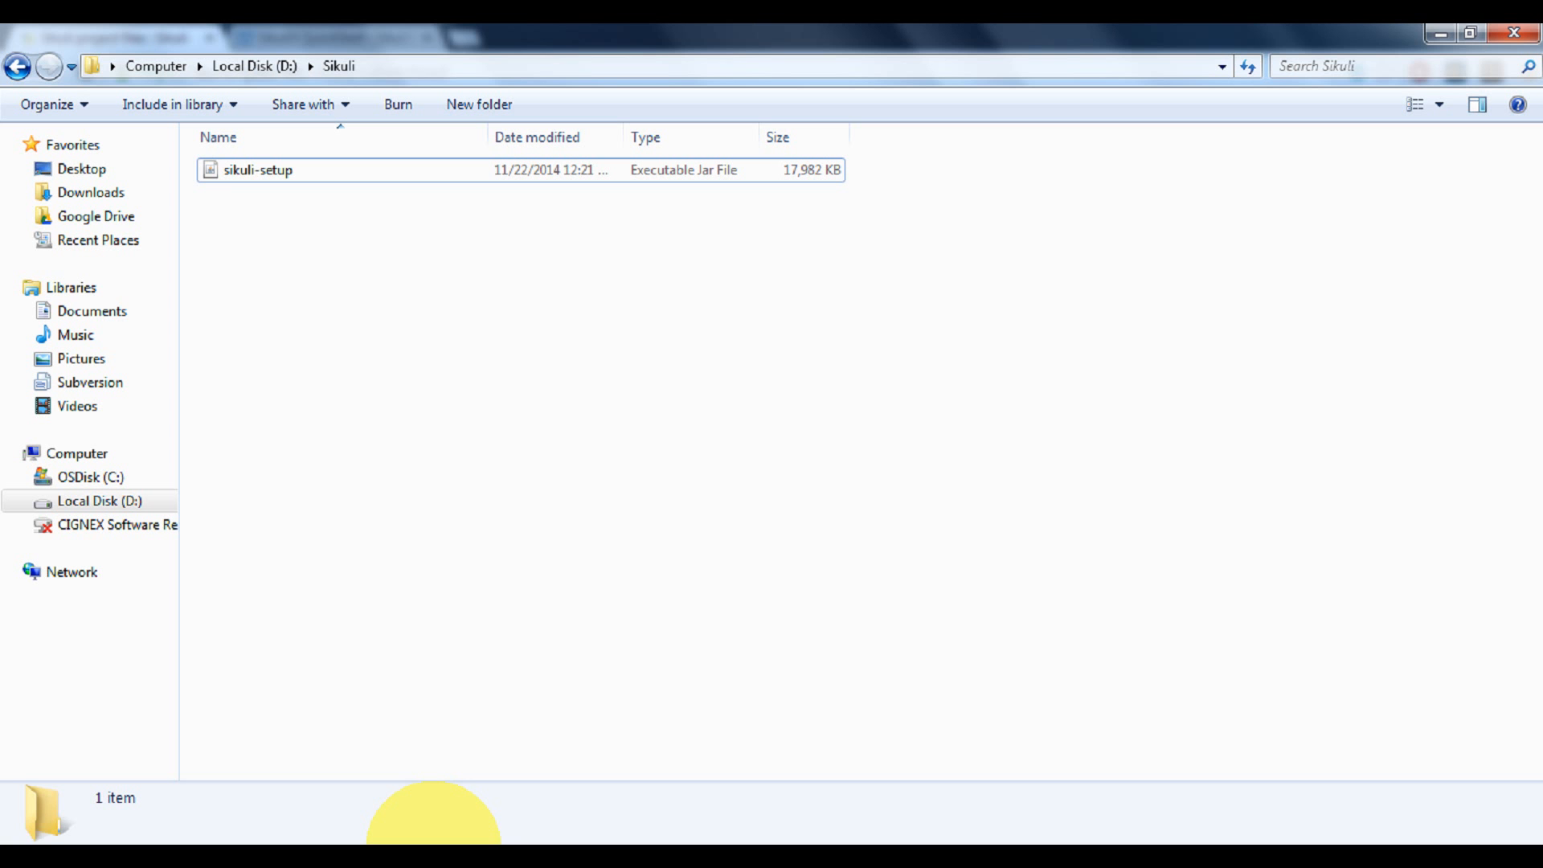
# - Select the downloaded sikuli-setup JAR in D:\Sikuli to check it
pyautogui.click(259, 169)
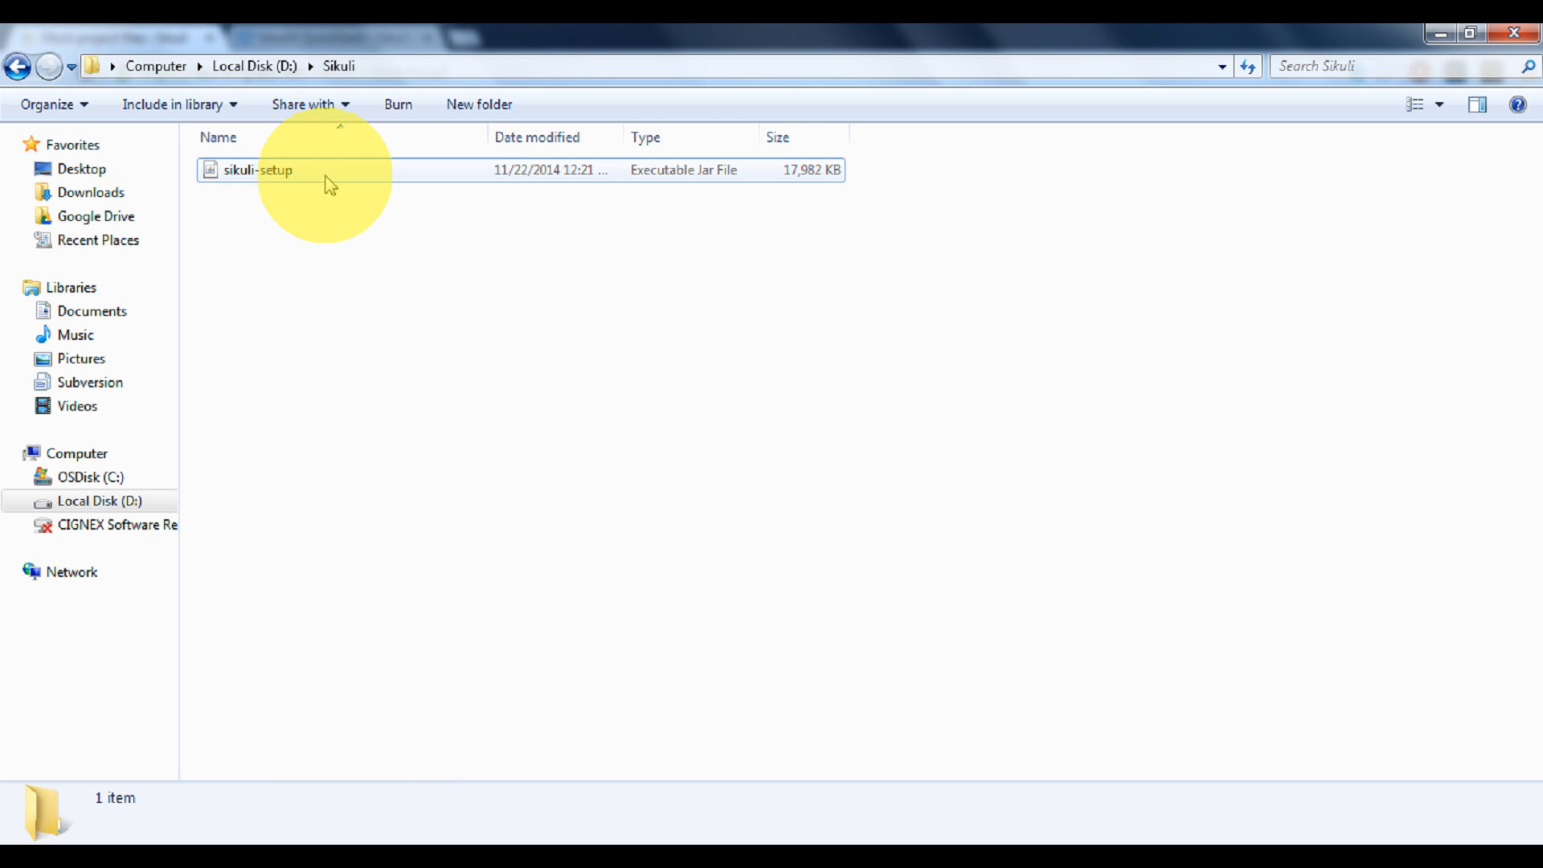
pyautogui.click(257, 169)
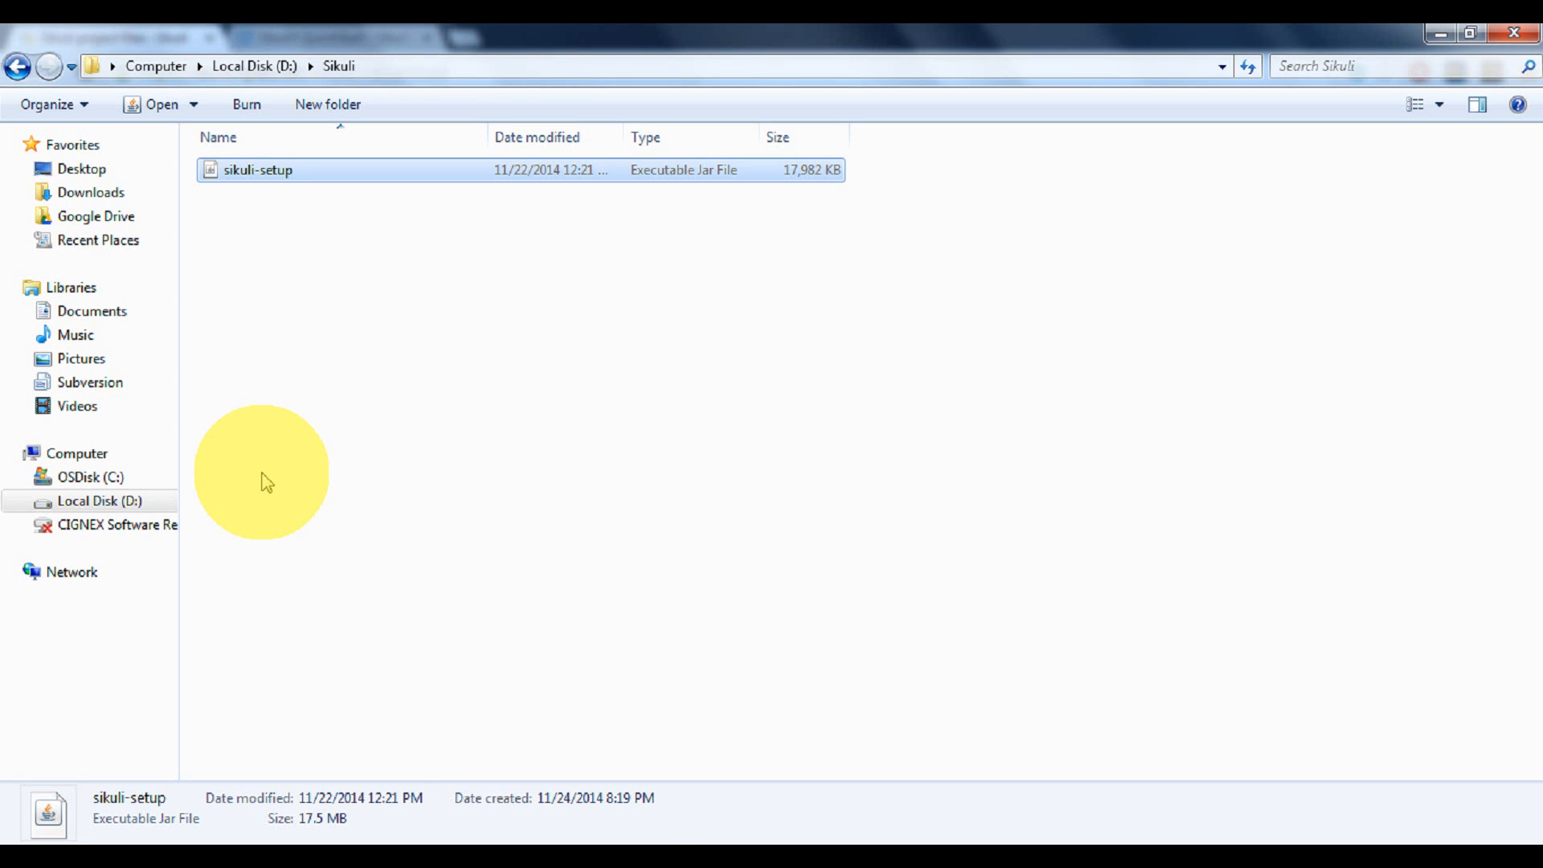
pyautogui.moveTo(222, 836)
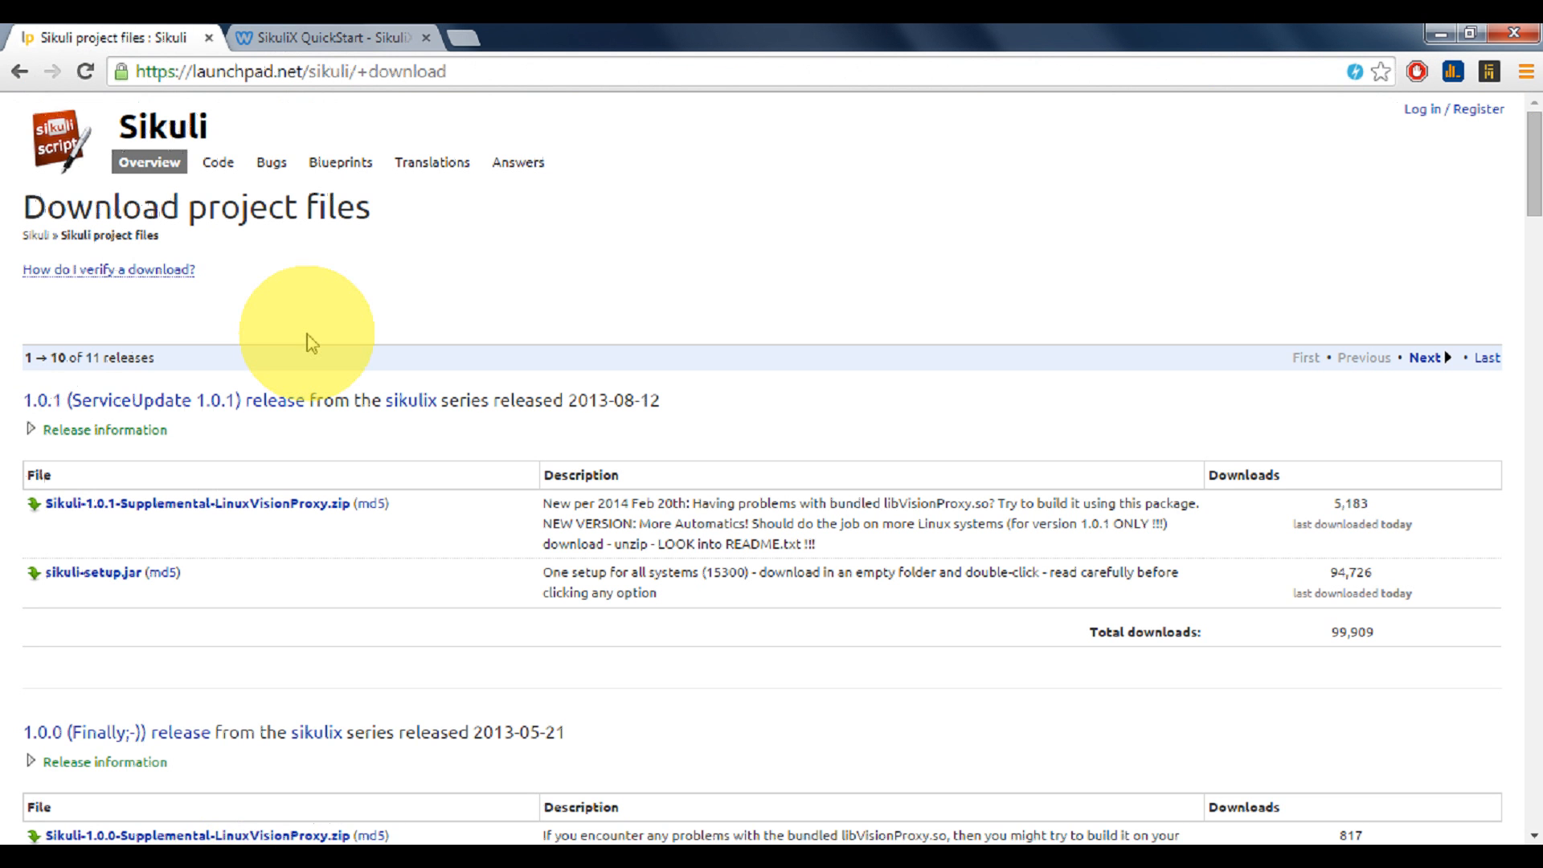
# - View the QuickStart guide's section 3 'How do I set up SikuliX' folder recommendations
pyautogui.click(325, 37)
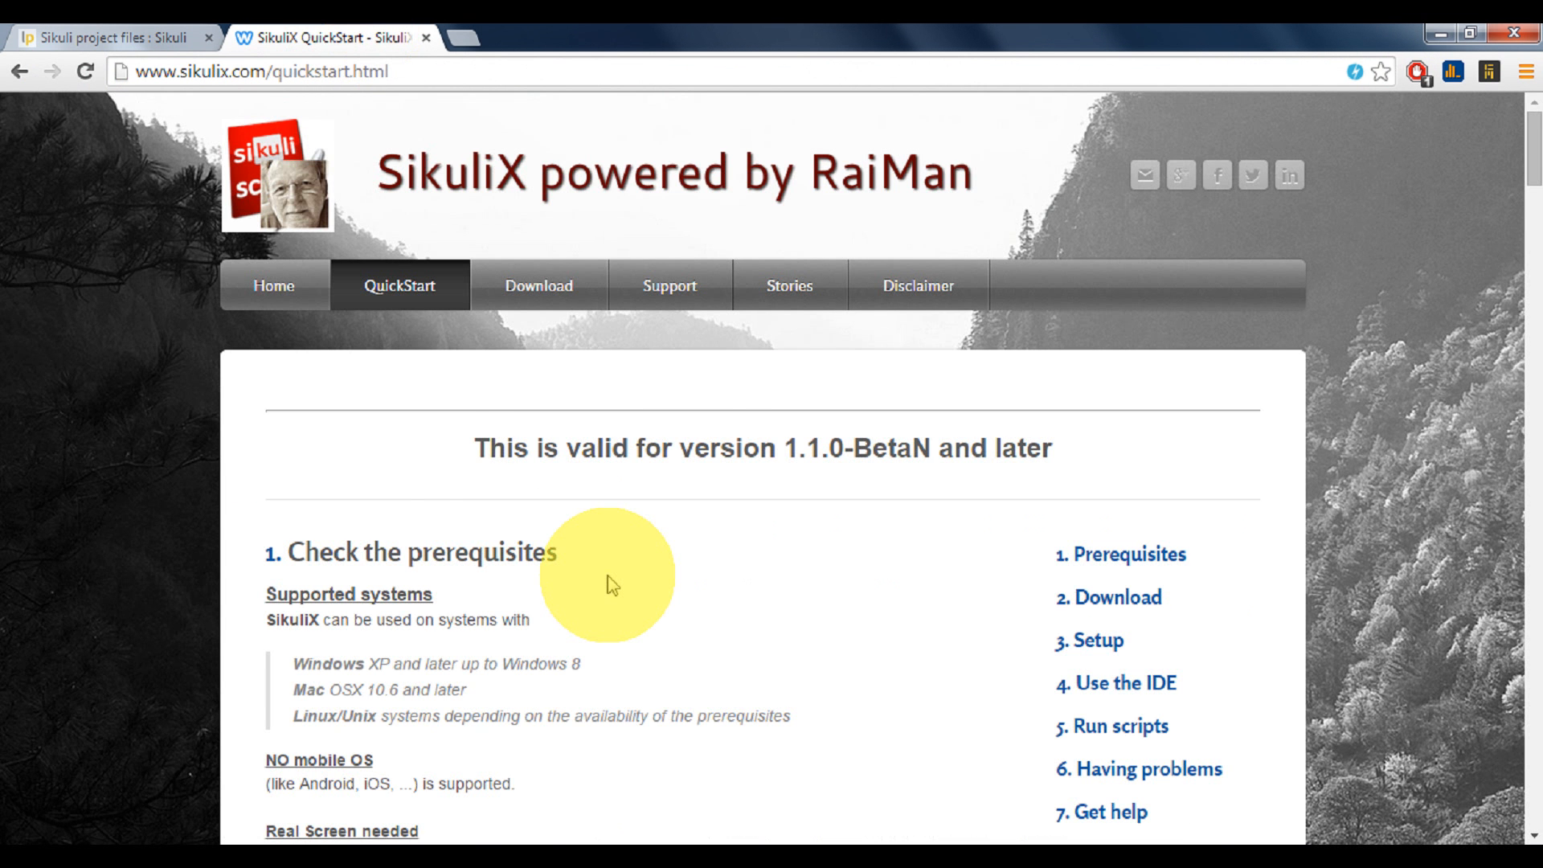
pyautogui.scroll(-3)
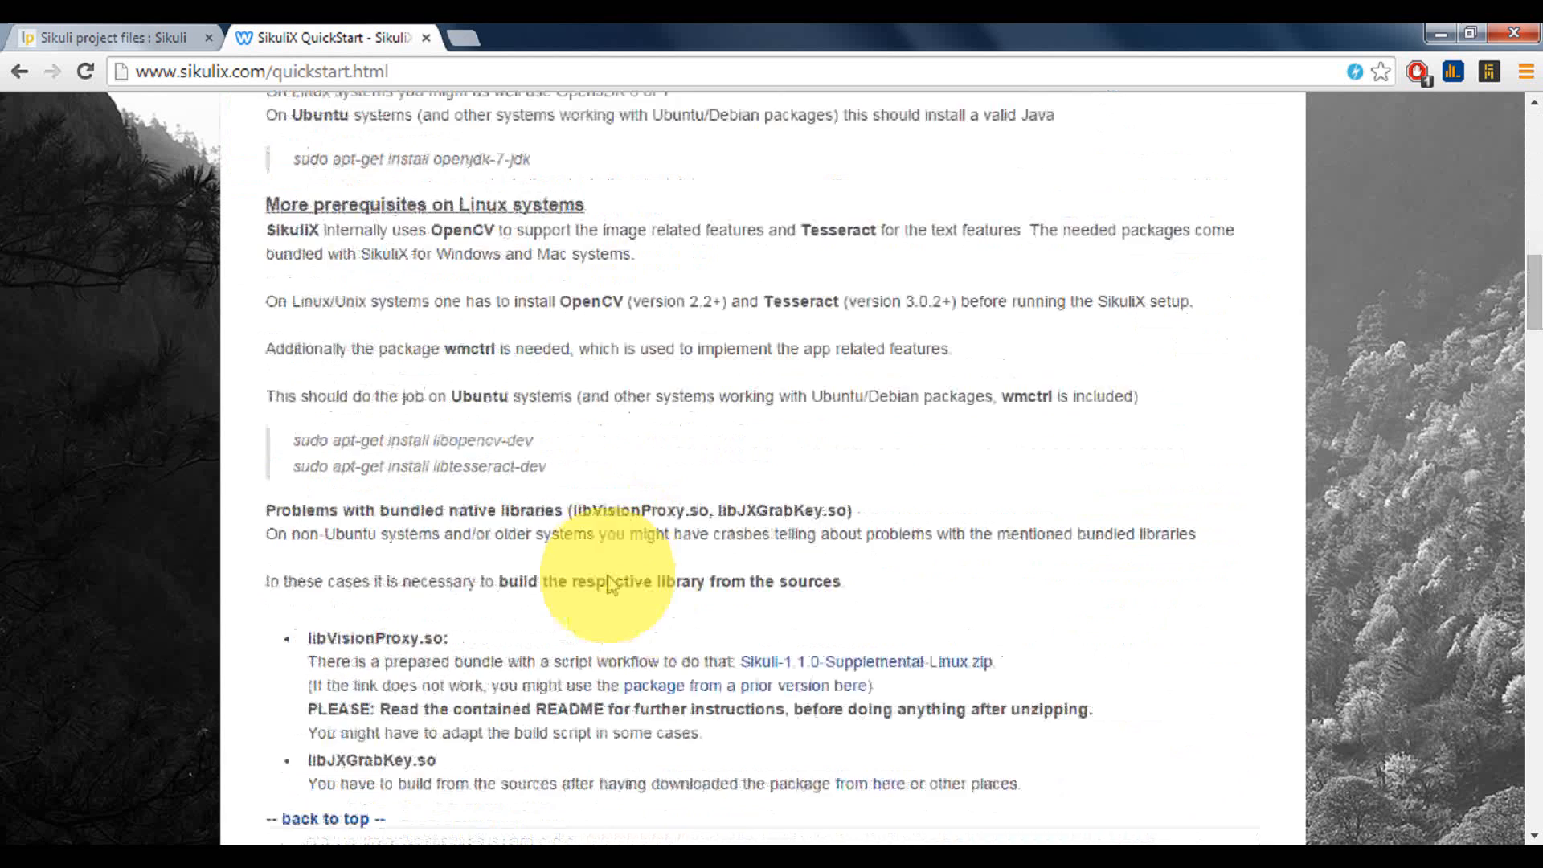
pyautogui.scroll(-3)
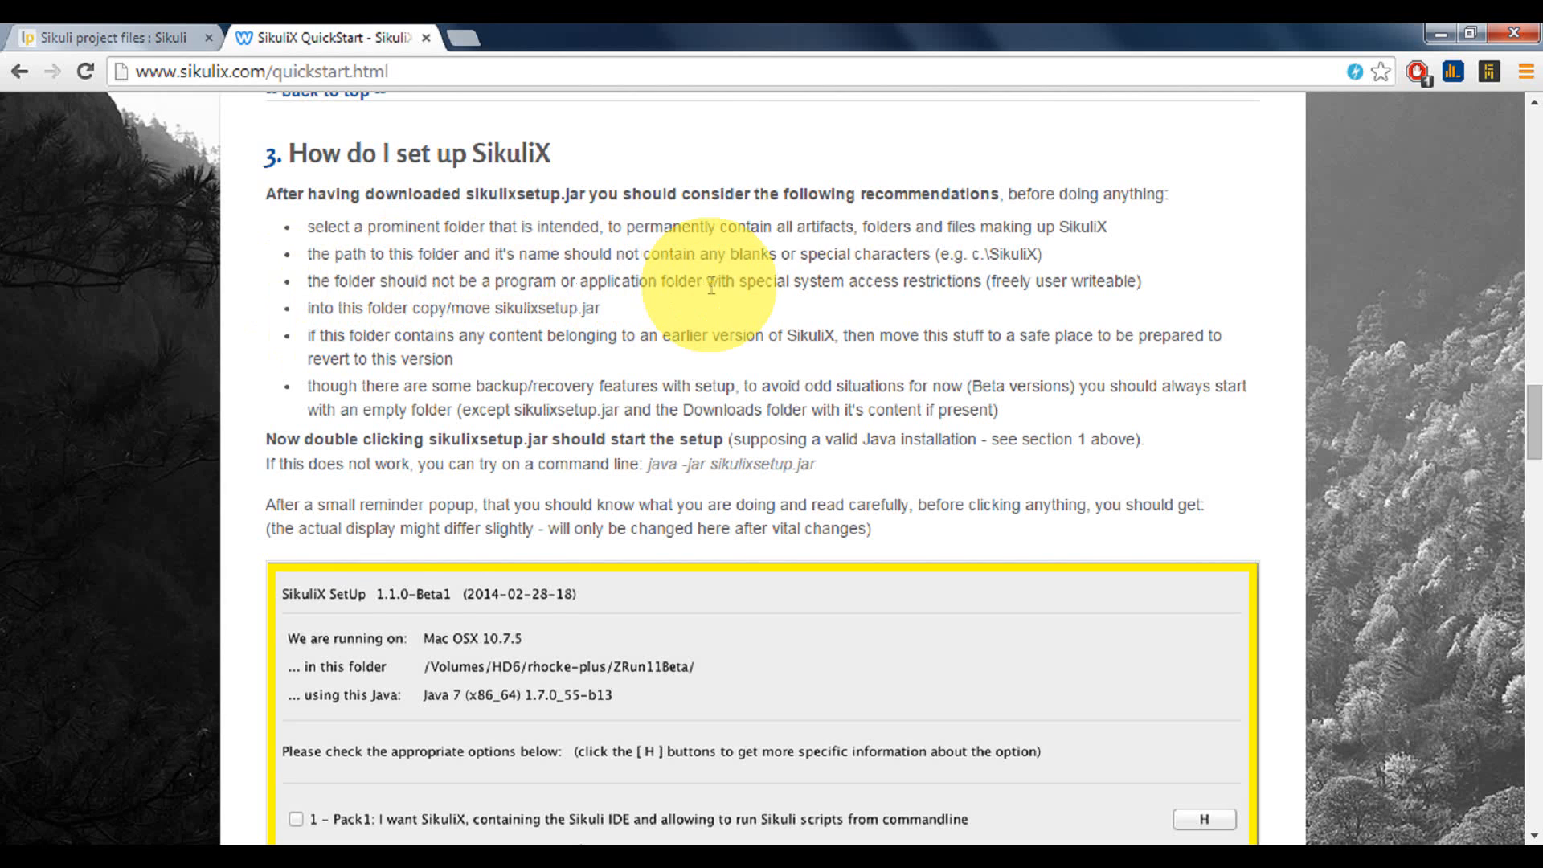
pyautogui.moveTo(970, 300)
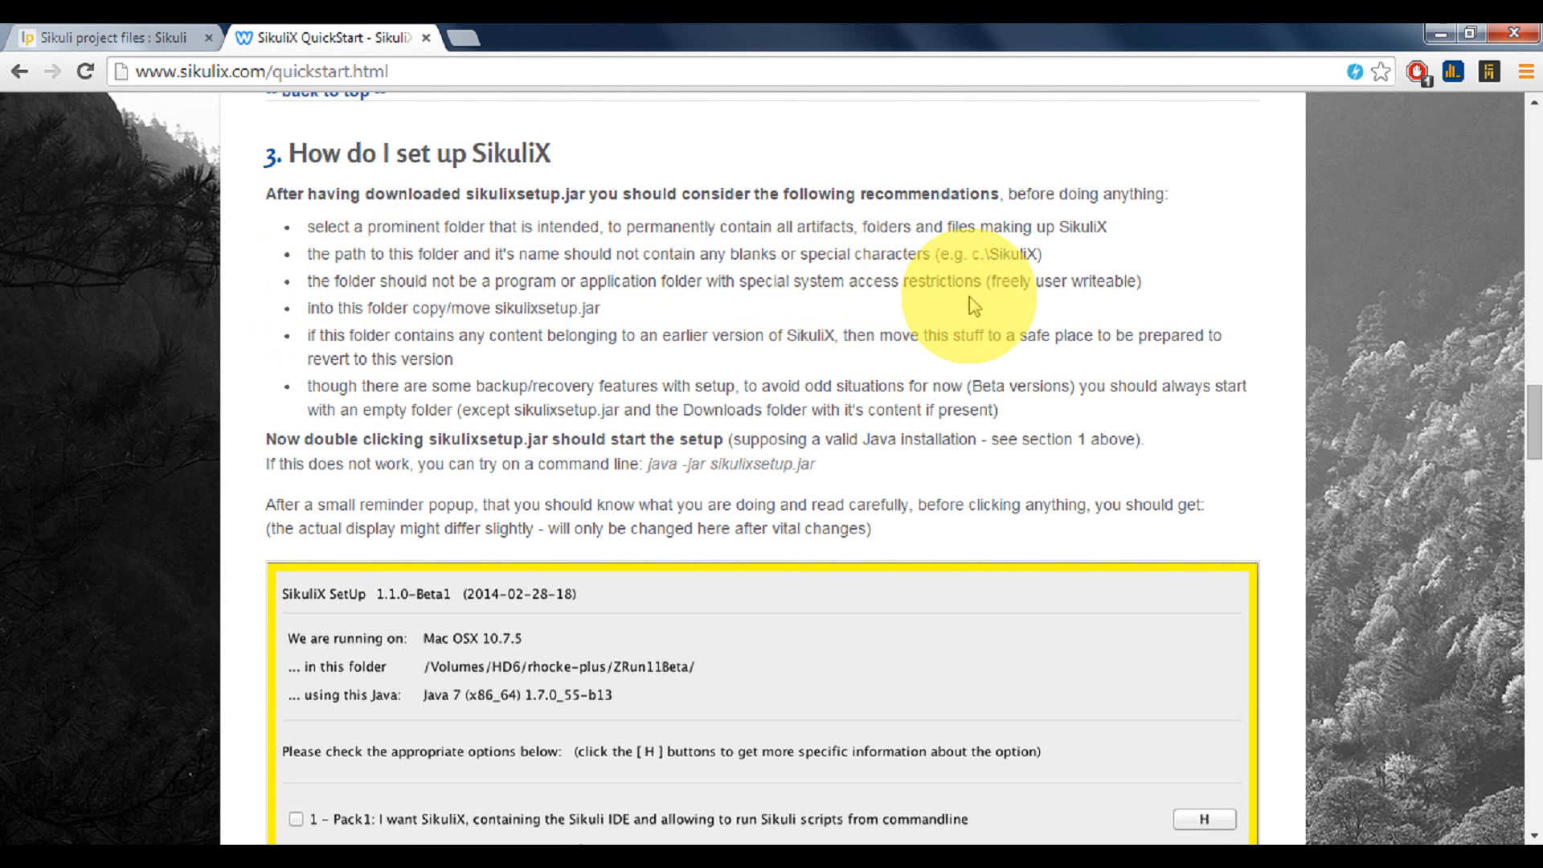
pyautogui.moveTo(701, 306)
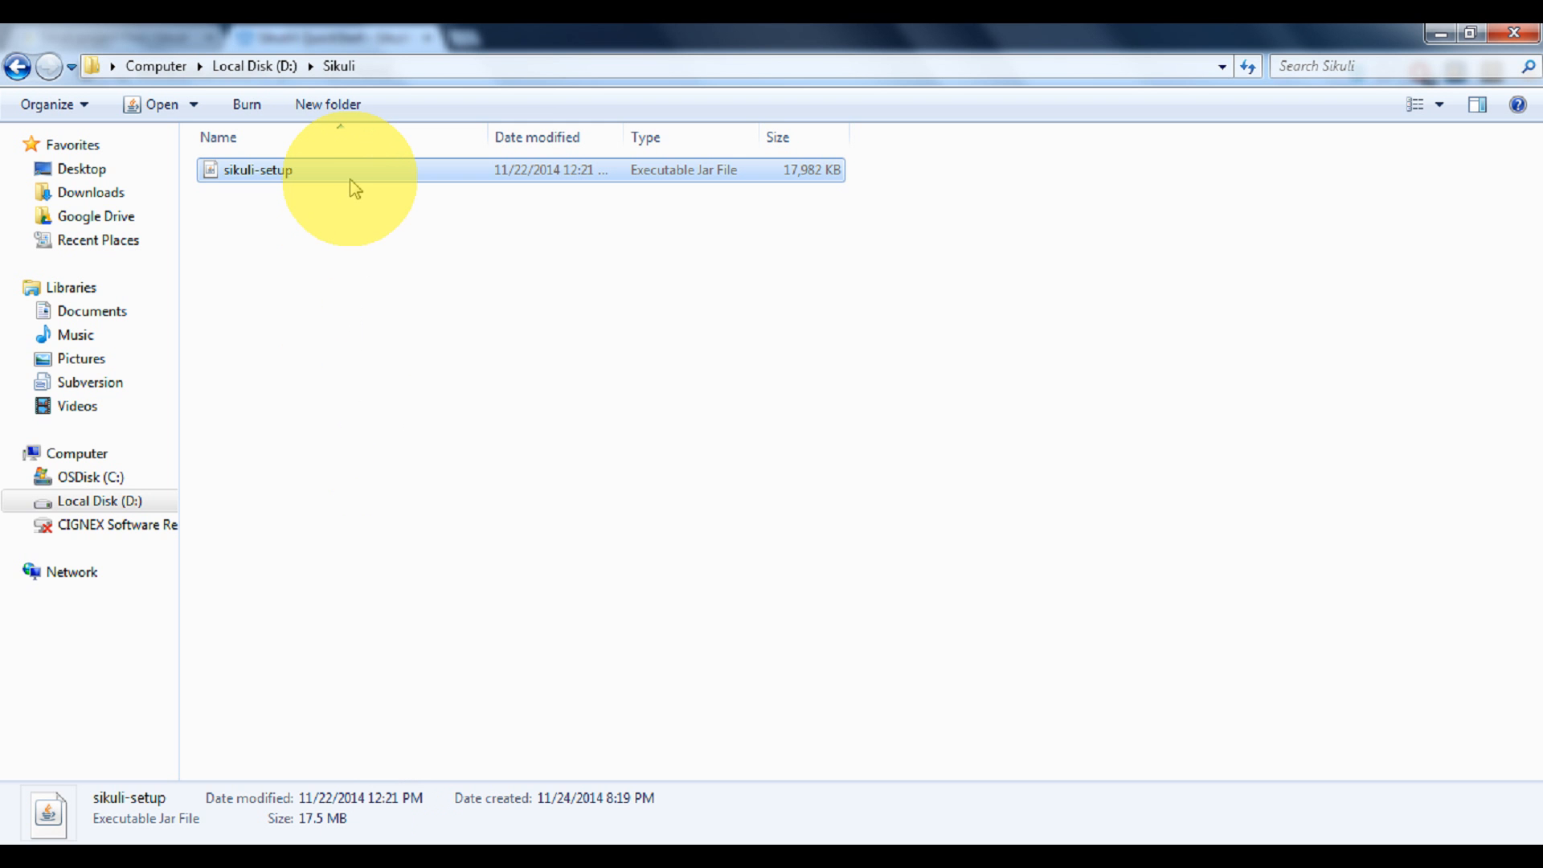
# - Run sikuli-setup.jar and dismiss the 'Pls. read carefully' reminder to reach the package options
pyautogui.doubleClick(258, 169)
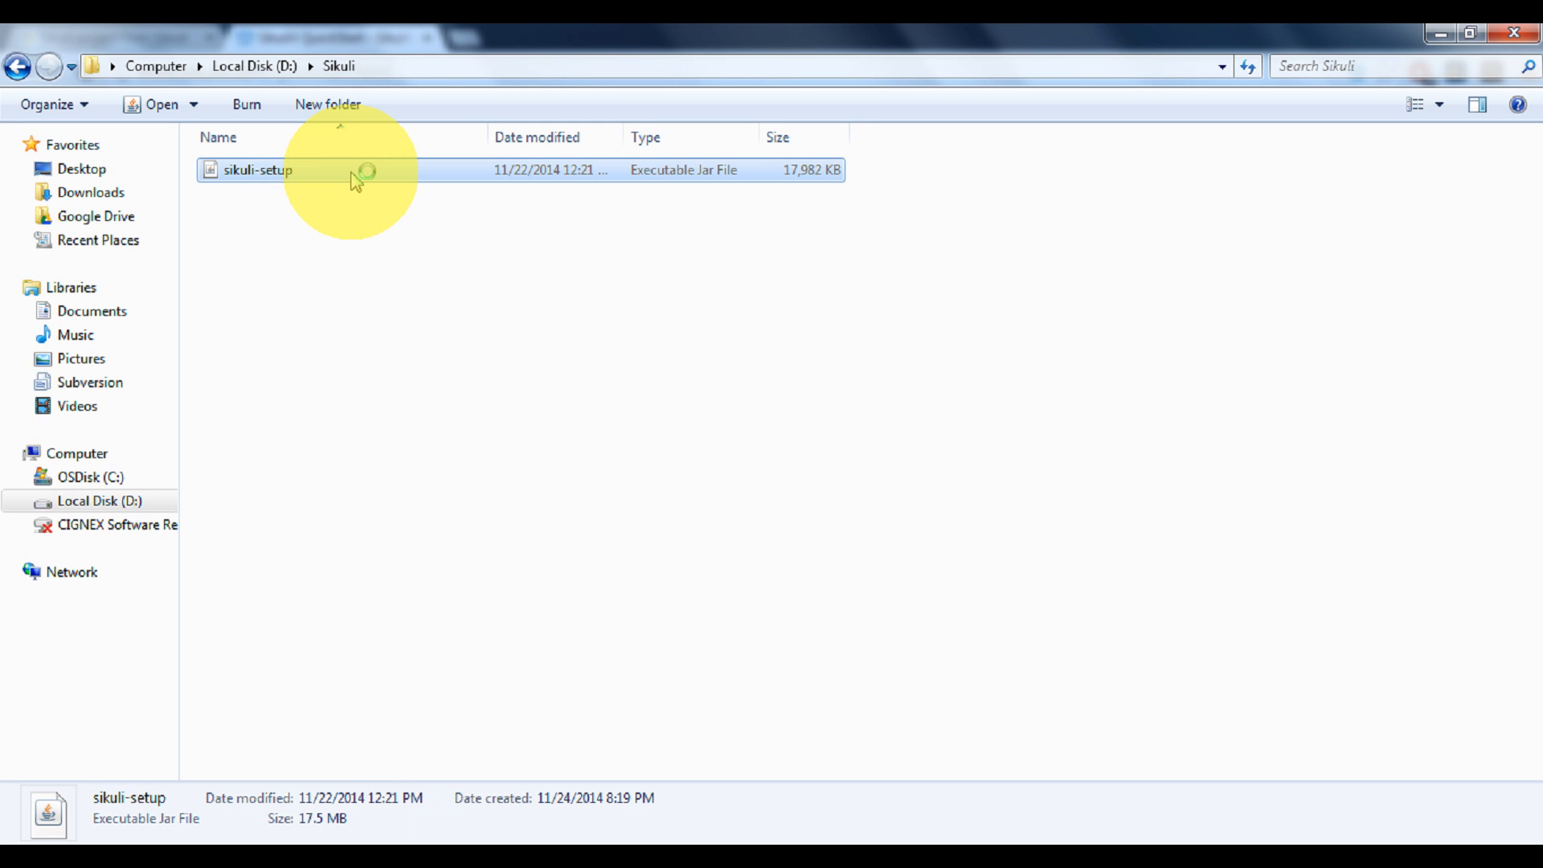
pyautogui.doubleClick(256, 168)
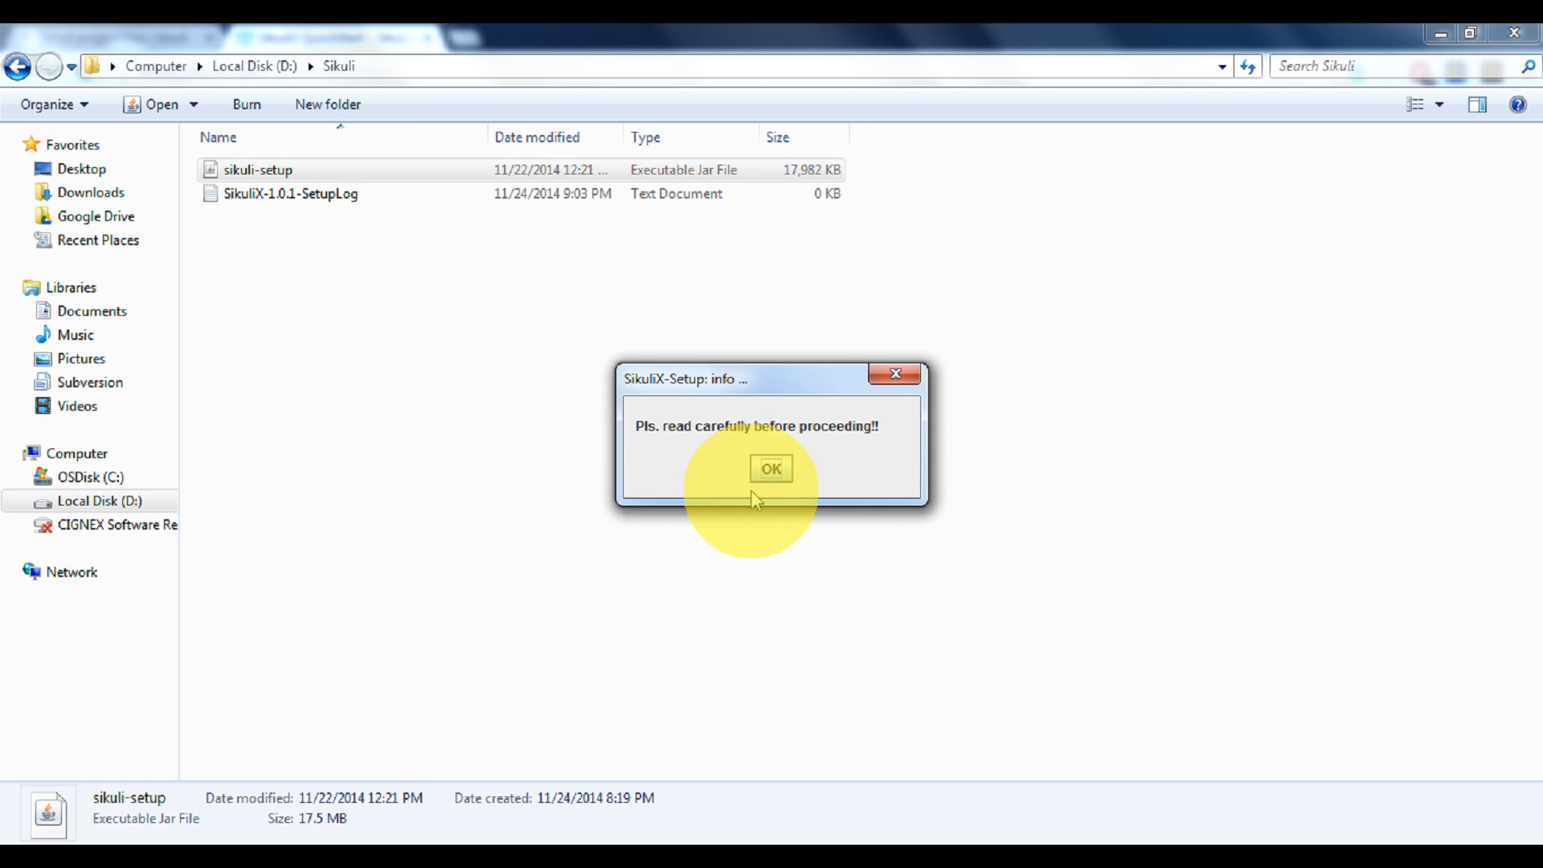
pyautogui.click(770, 468)
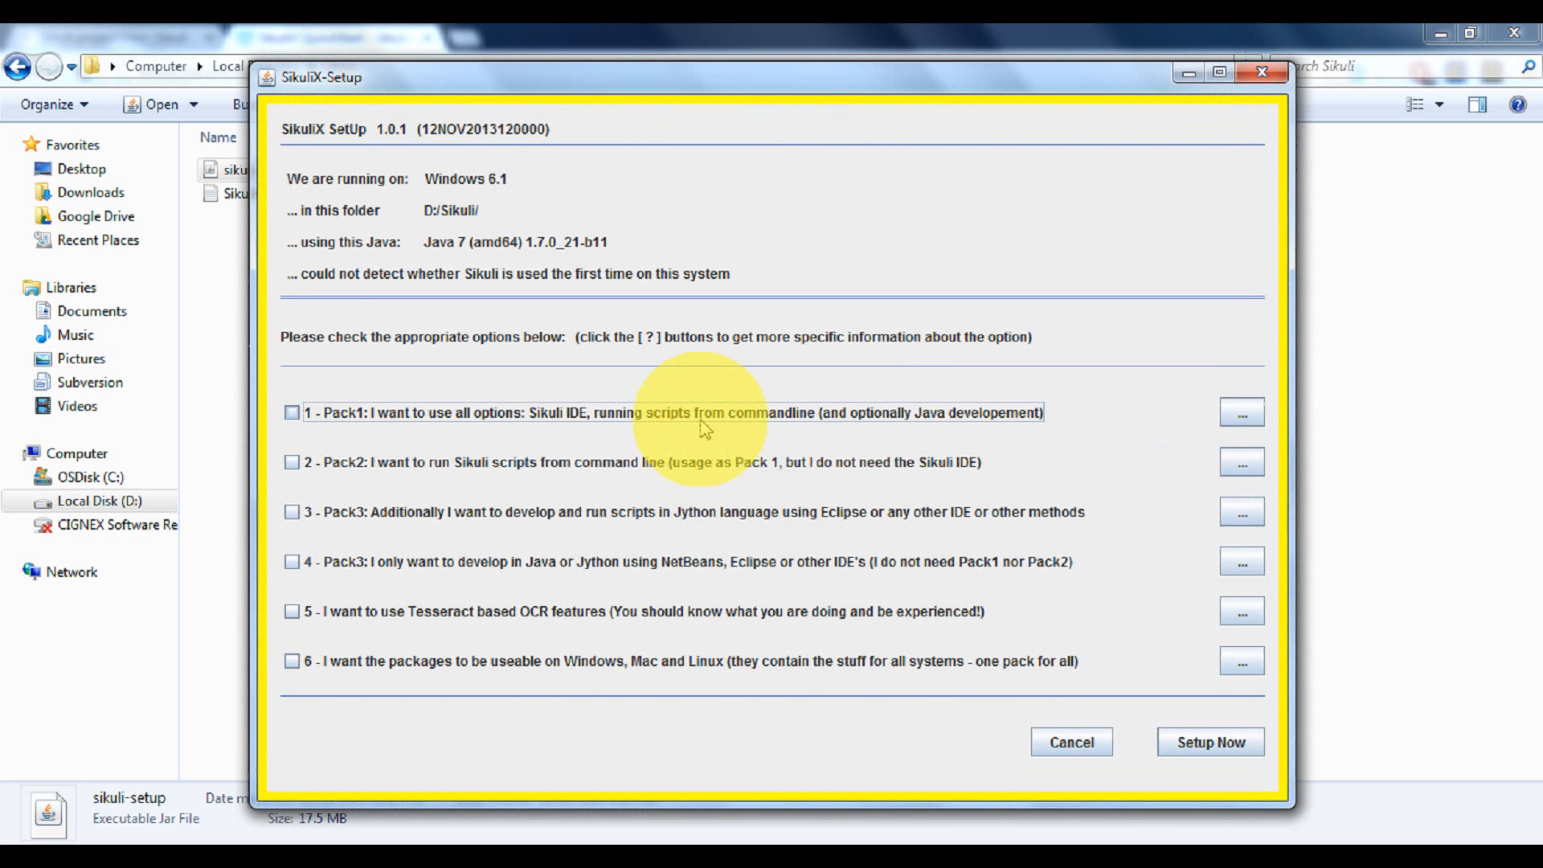
pyautogui.moveTo(703, 435)
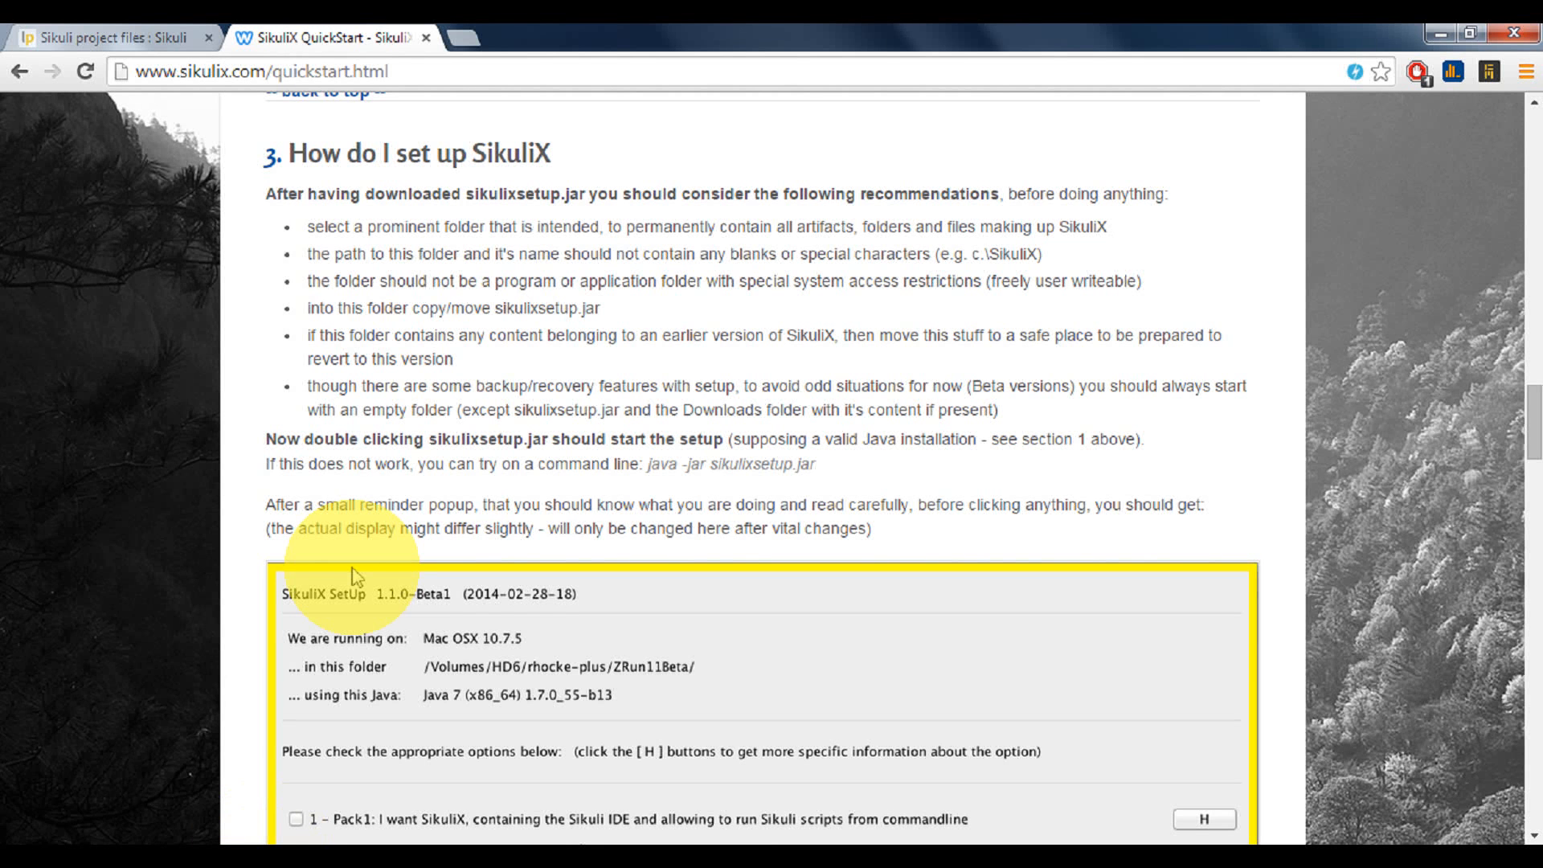
# - Bring the guide's example setup screenshot into view for comparison
pyautogui.scroll(-3)
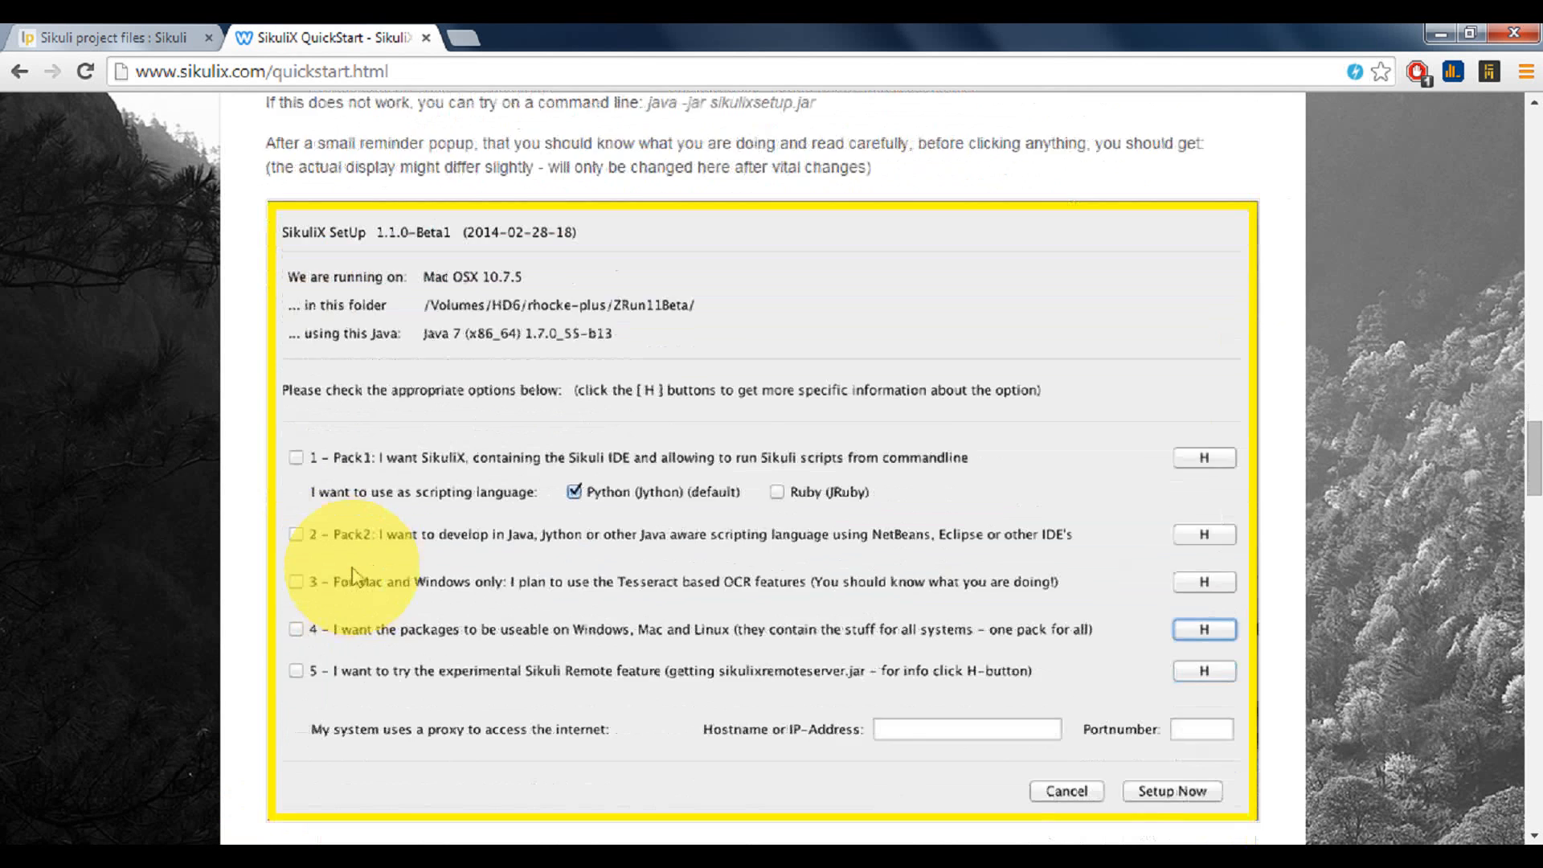
pyautogui.scroll(-3)
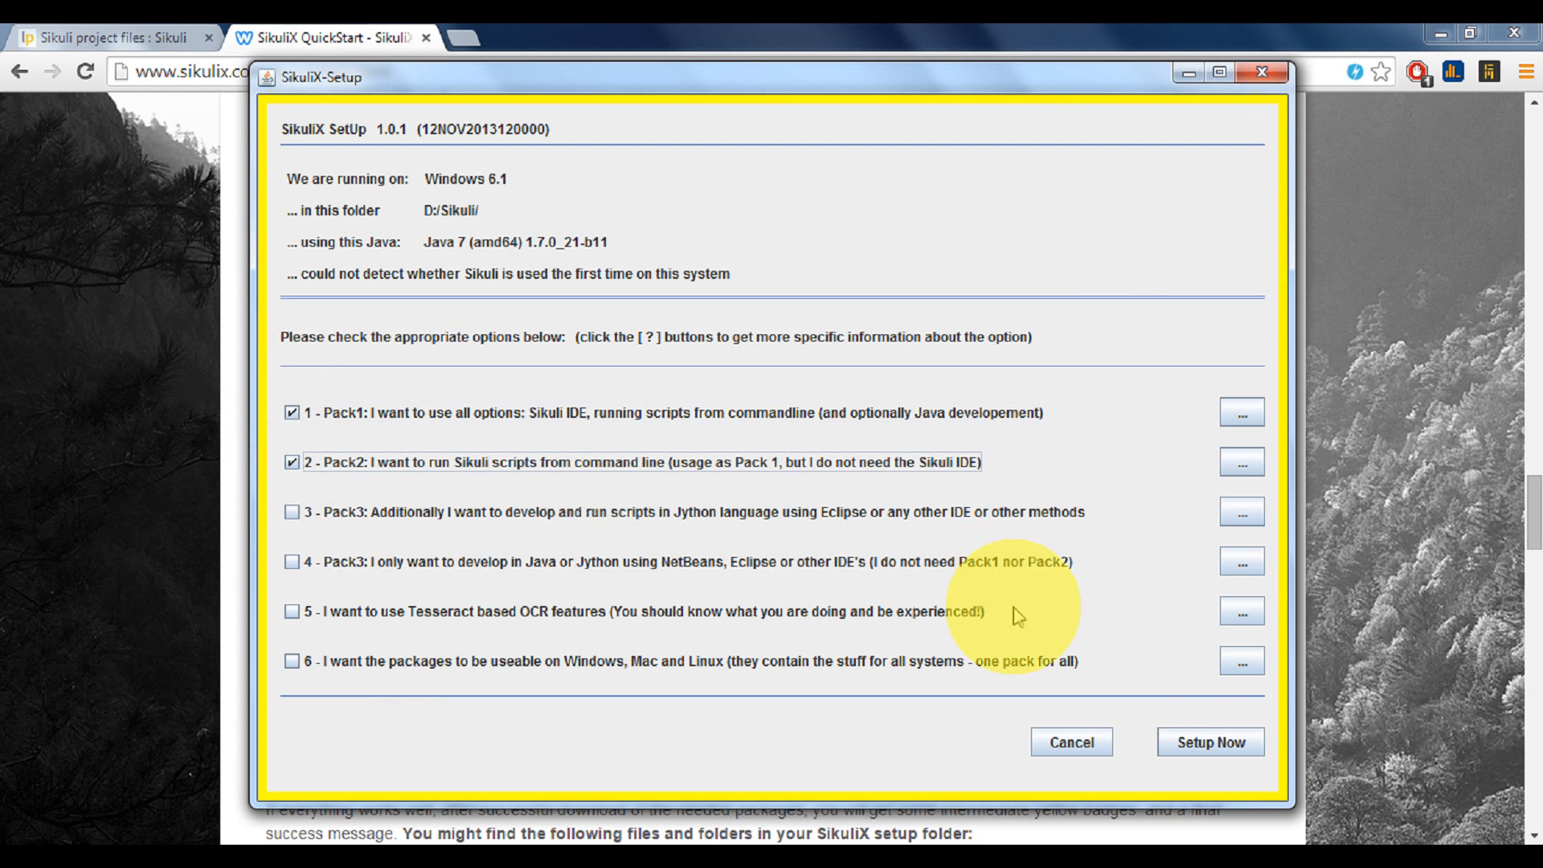
# - Run Setup Now and confirm downloading sikuli-ide-1.0.1.jar into D:/Sikuli
pyautogui.click(1209, 741)
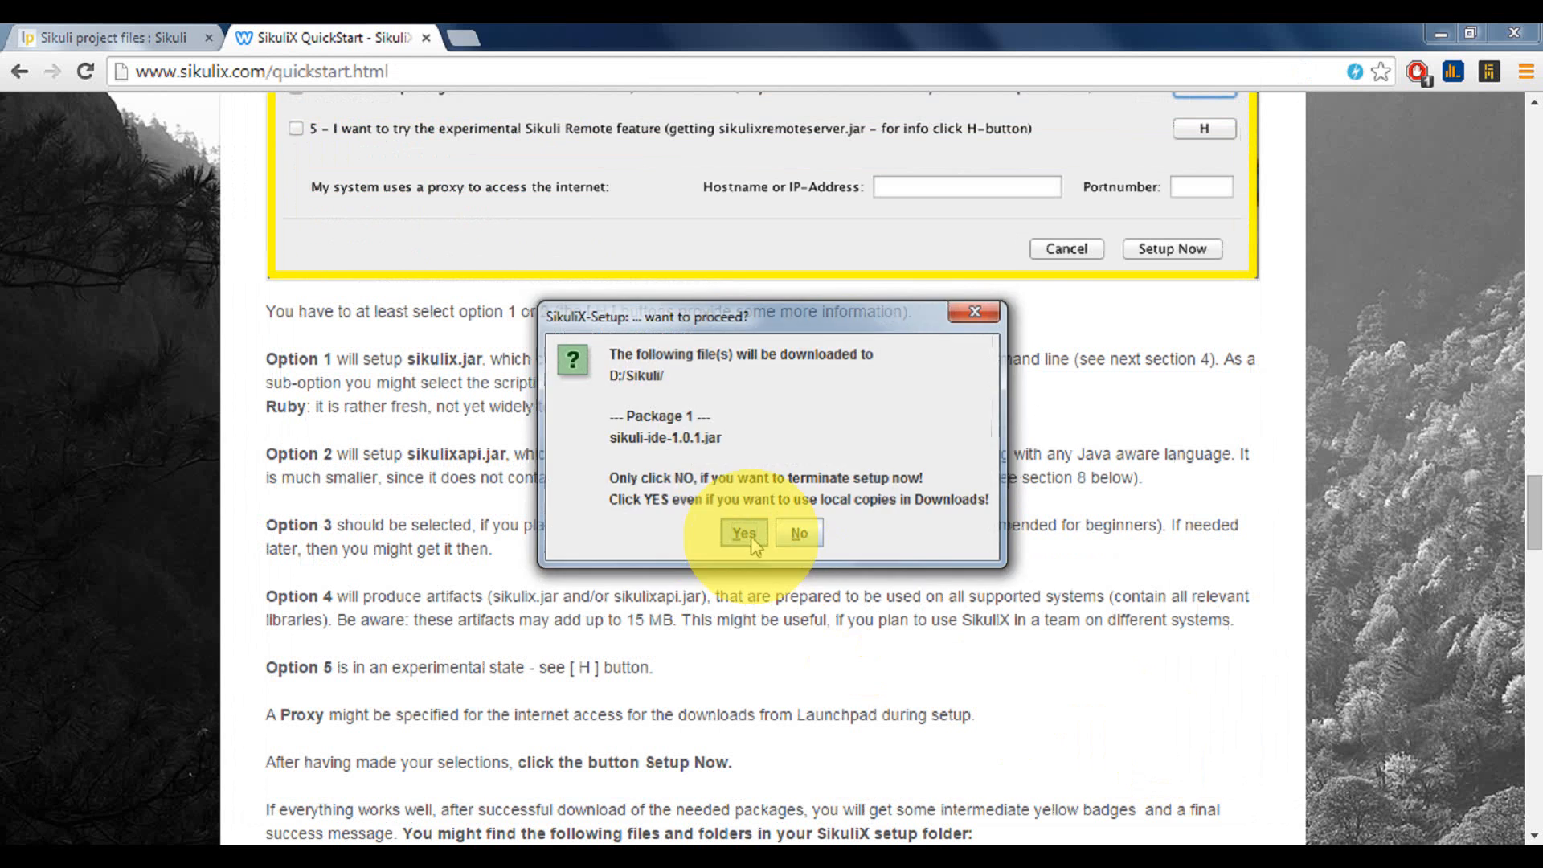
pyautogui.click(744, 532)
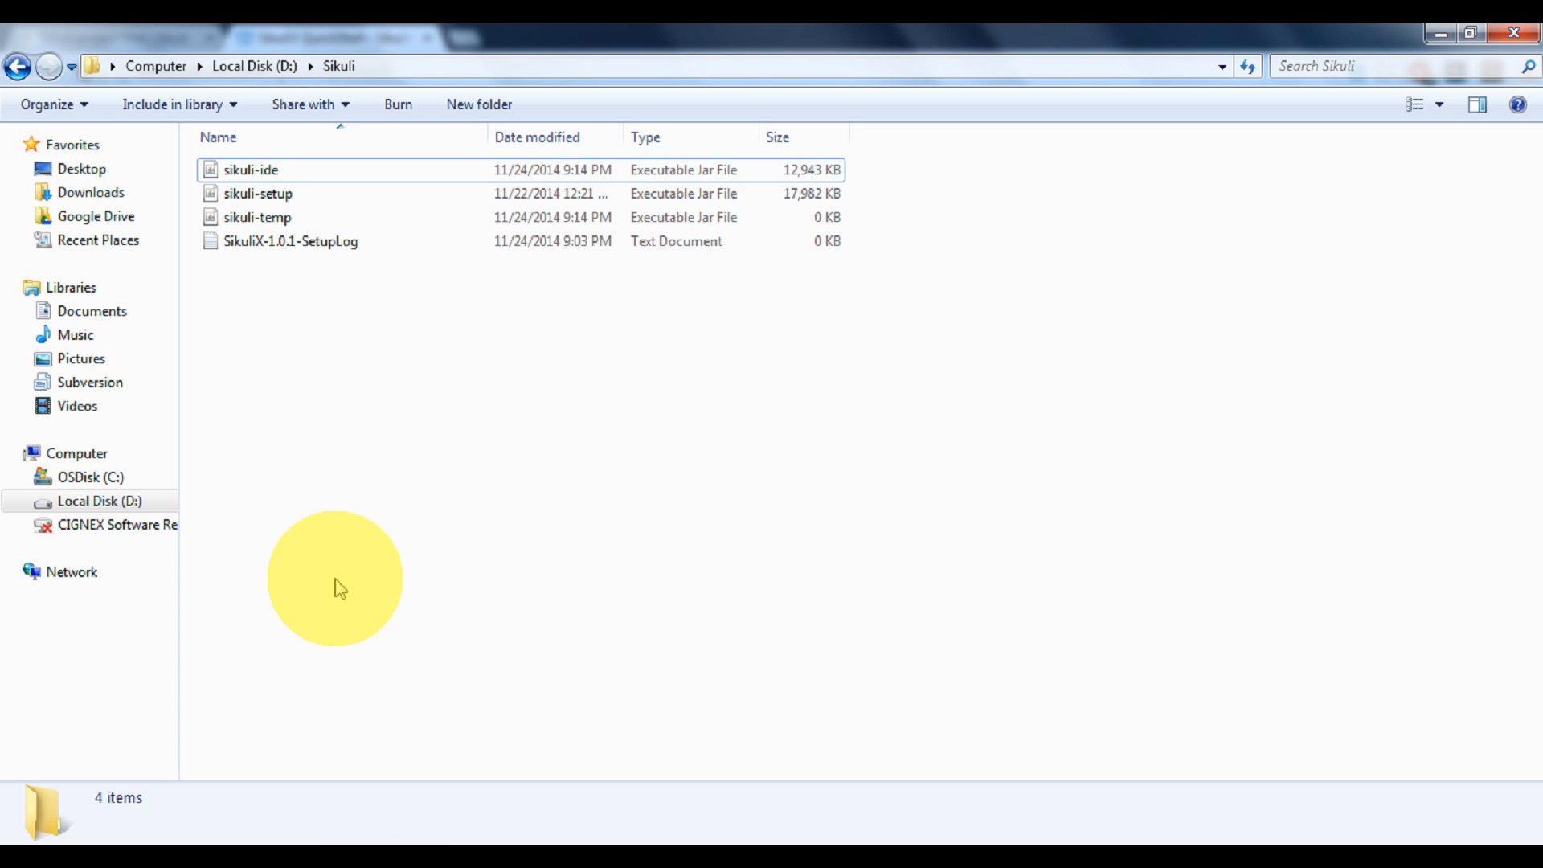
pyautogui.moveTo(302, 283)
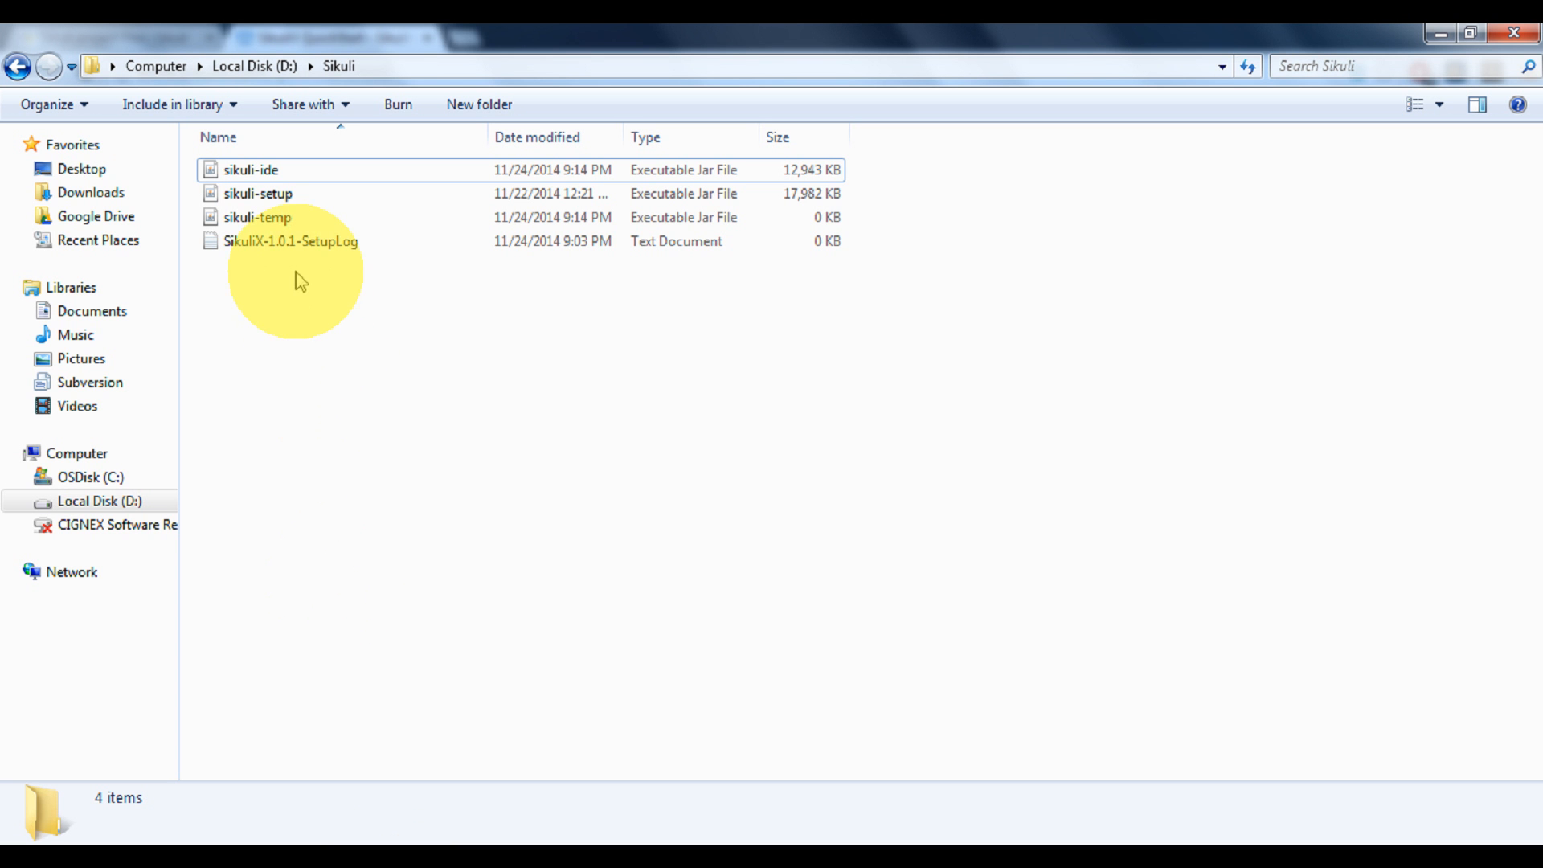
pyautogui.moveTo(330, 217)
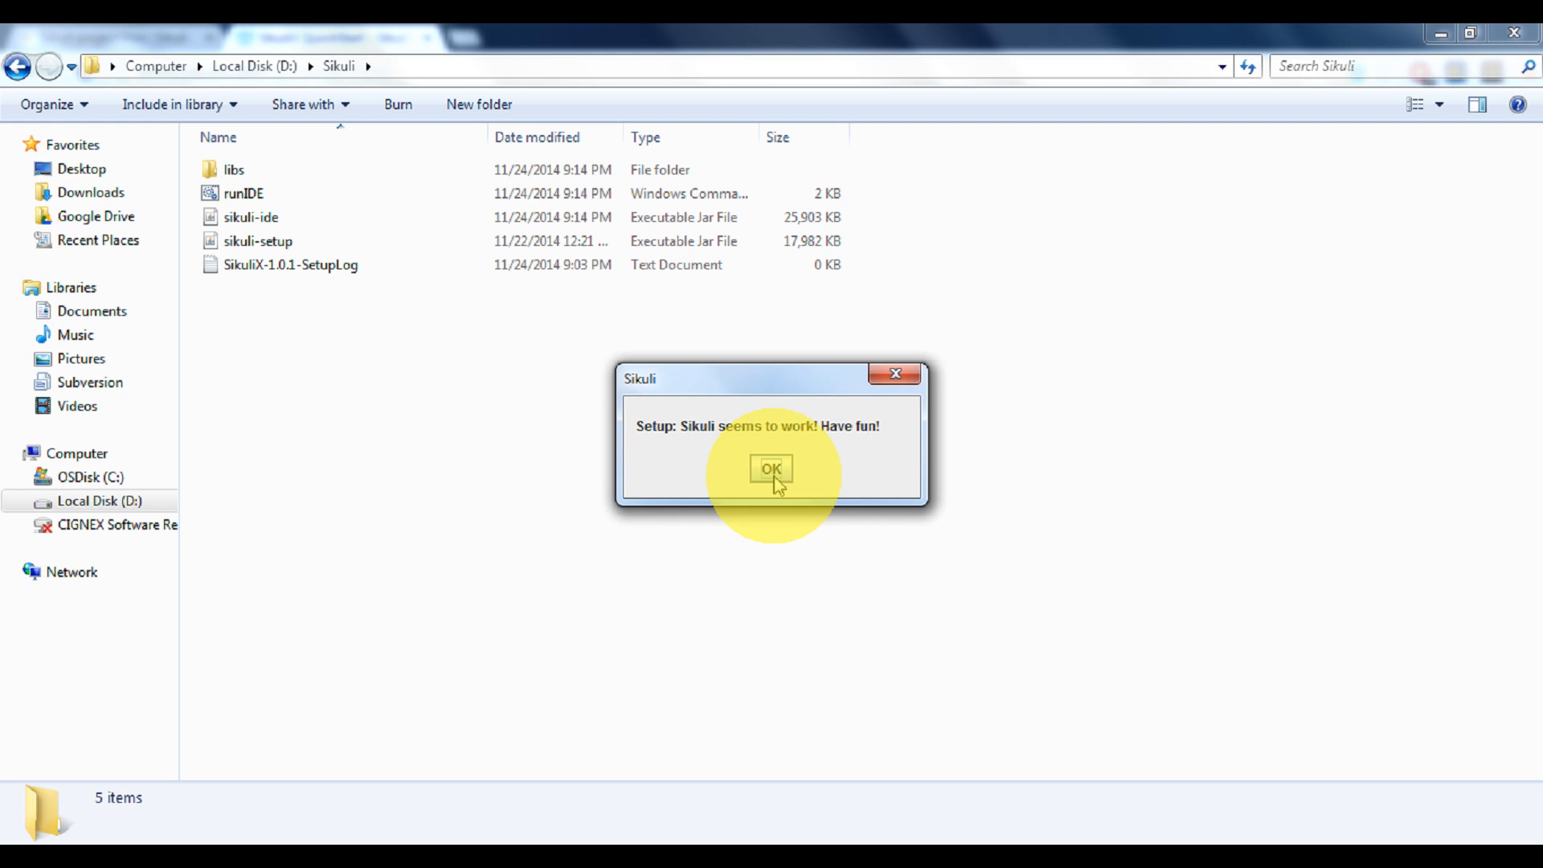
# - Acknowledge the 'Sikuli seems to work! Have fun!' message once libs, runIDE and sikuli-ide are in place
pyautogui.click(770, 468)
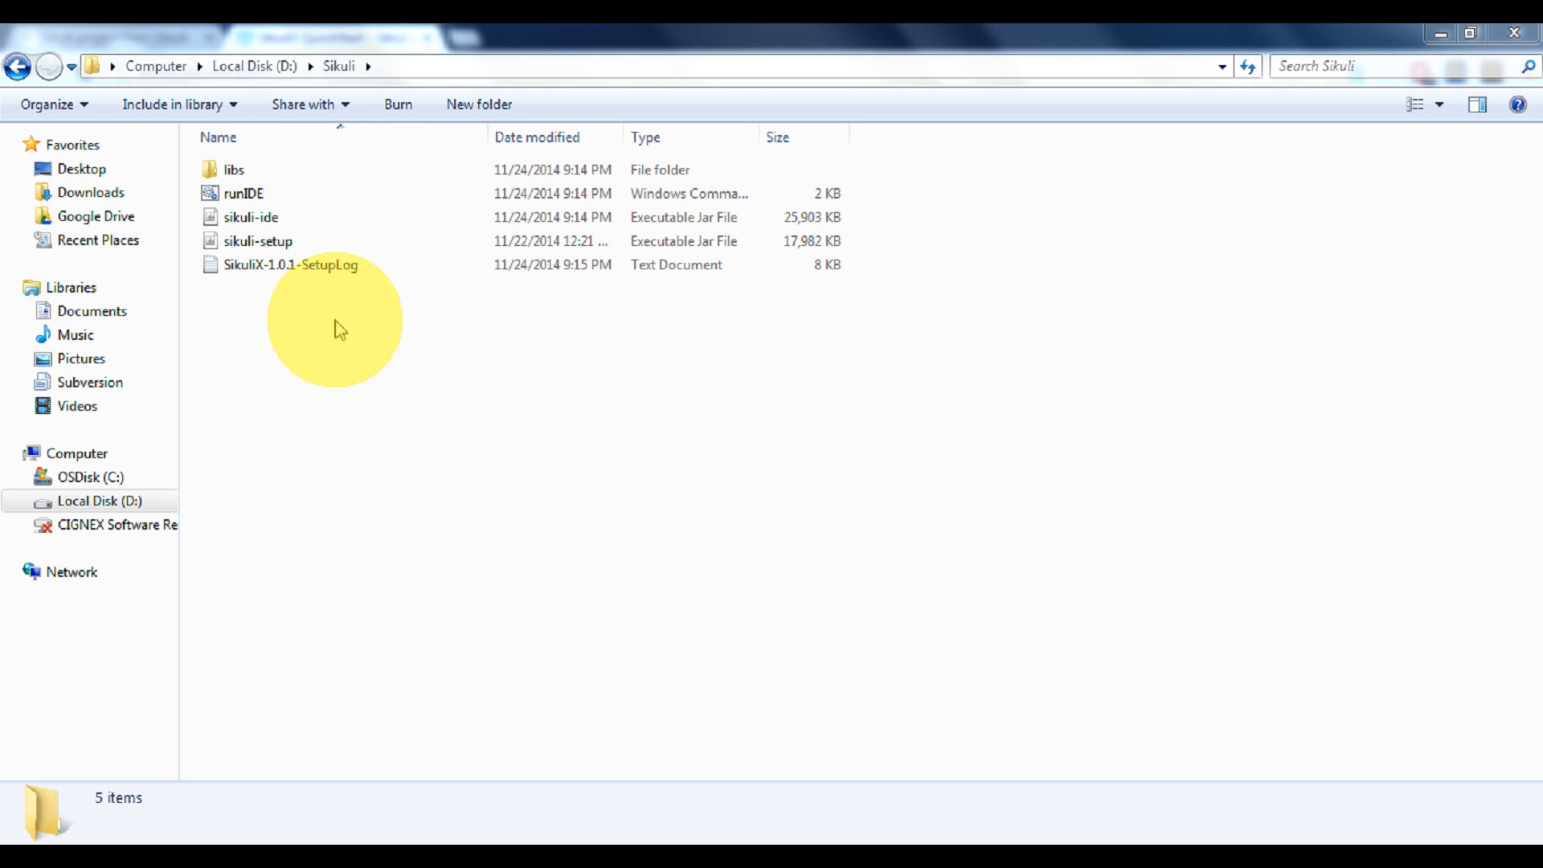
pyautogui.click(242, 193)
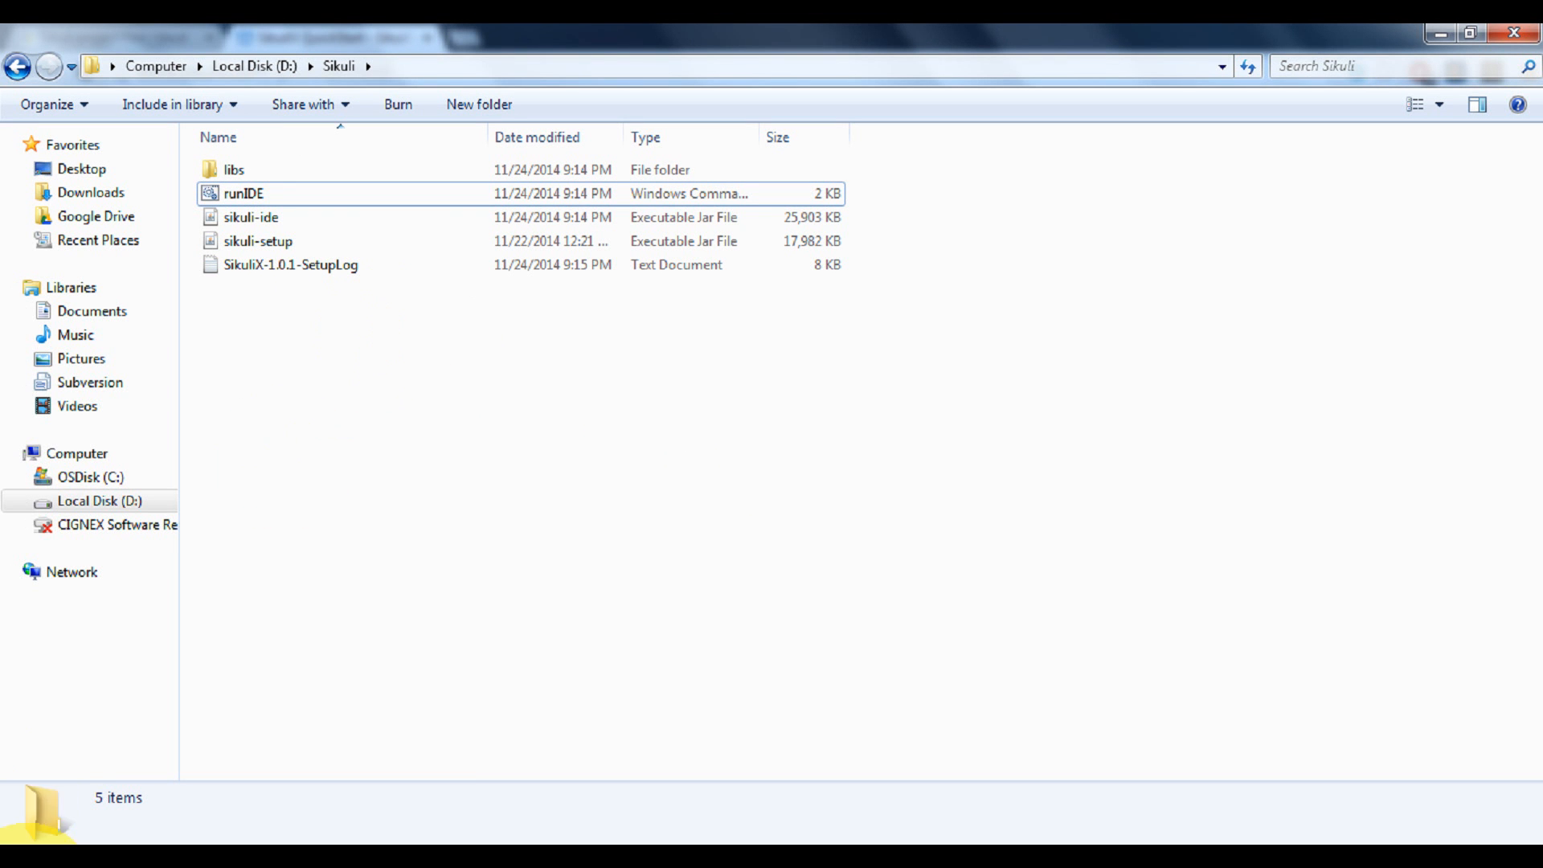
# - In a command prompt, switch to d:, cd Sikuli and enter runIDE.cmd to start the IDE
pyautogui.doubleClick(243, 193)
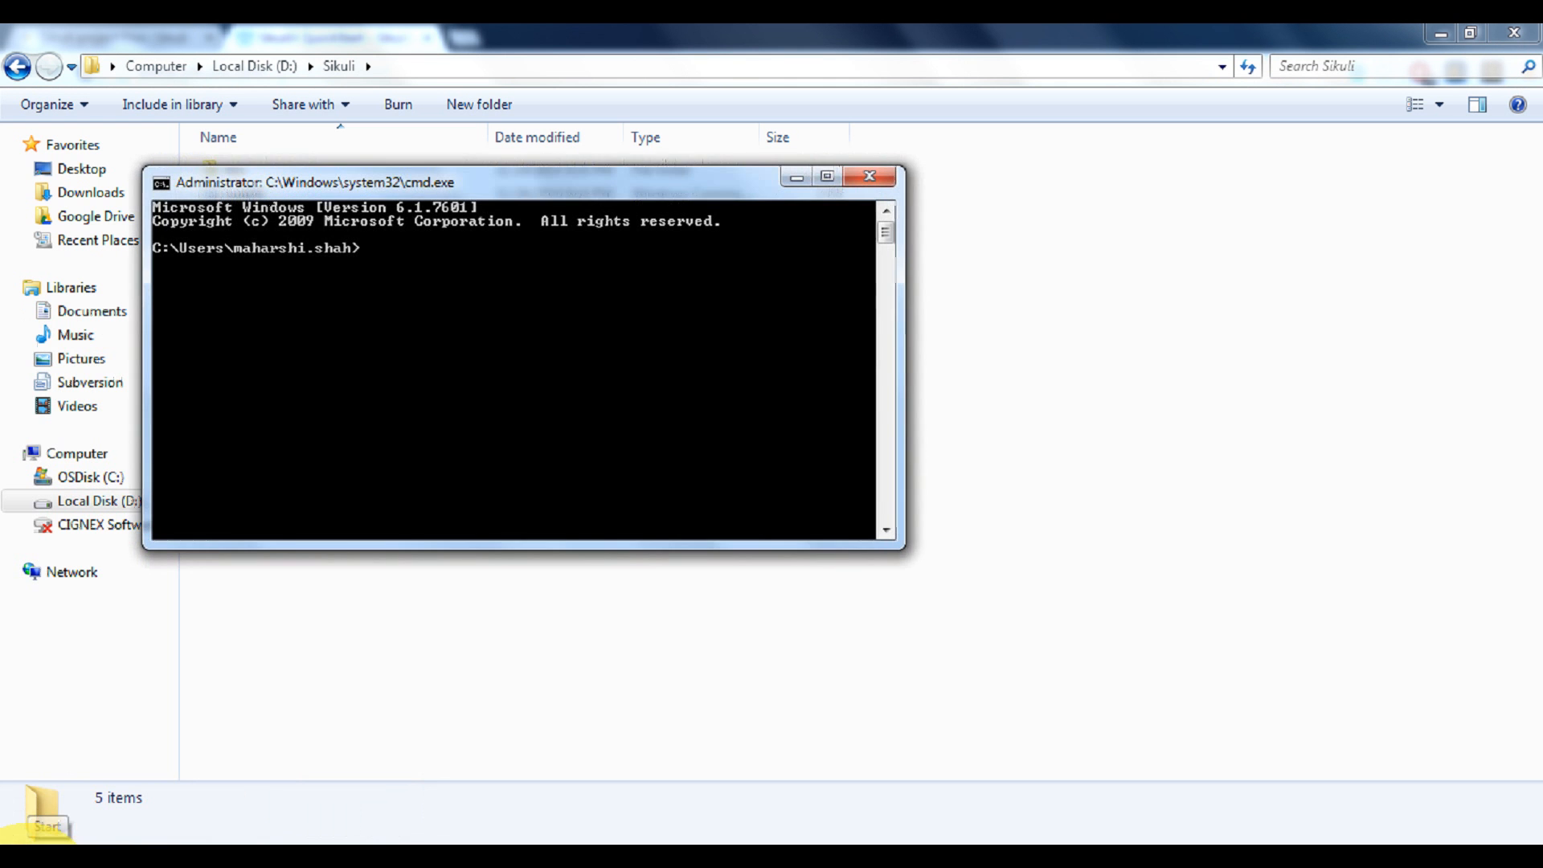
pyautogui.write('d:')
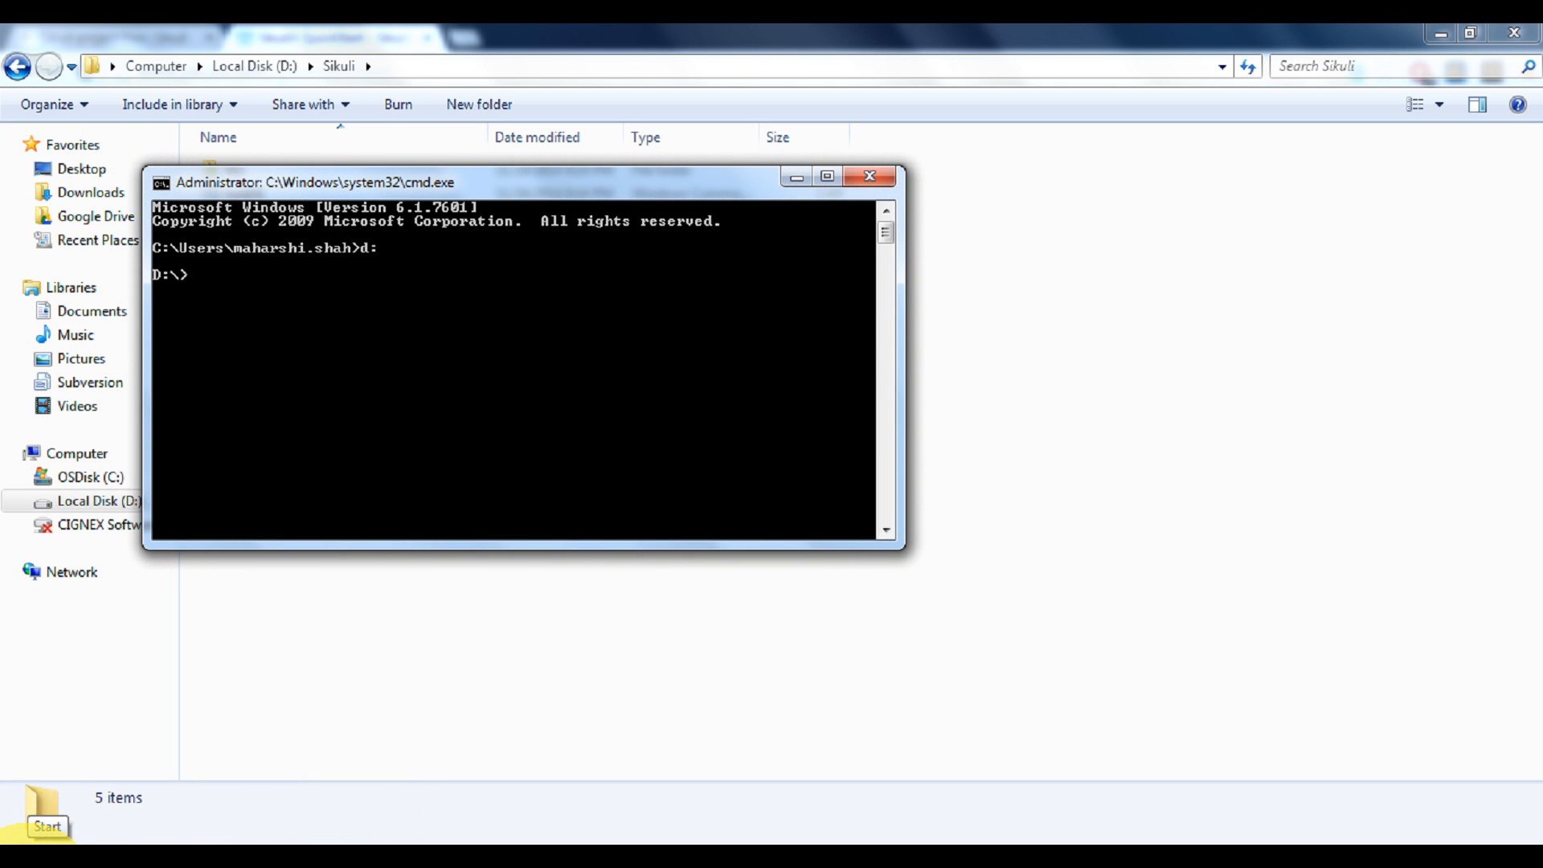
pyautogui.write('cd Sikuli')
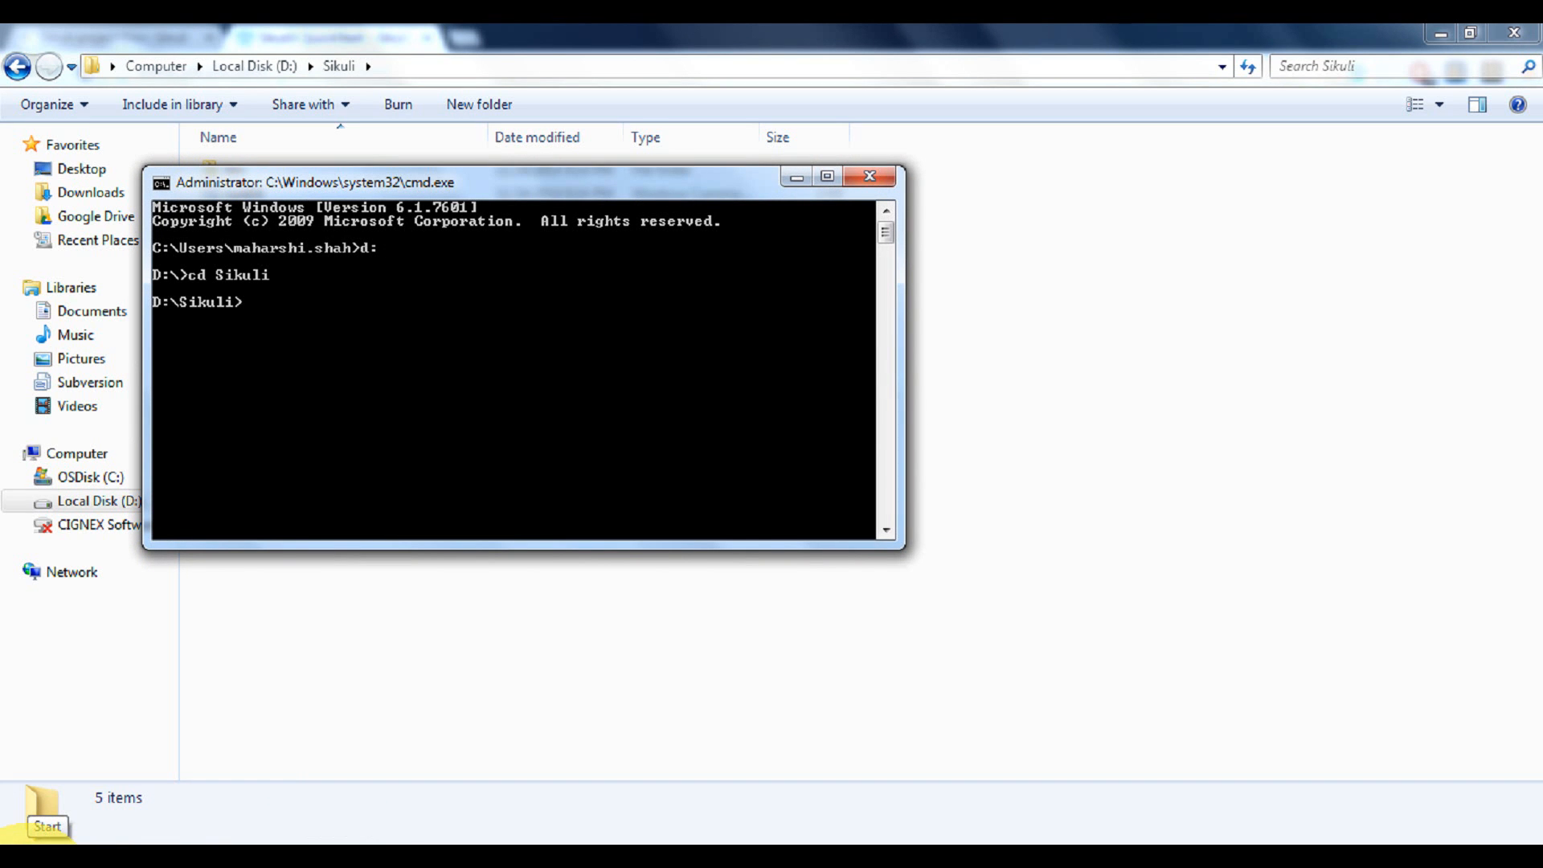
pyautogui.write('runIDE.cmd')
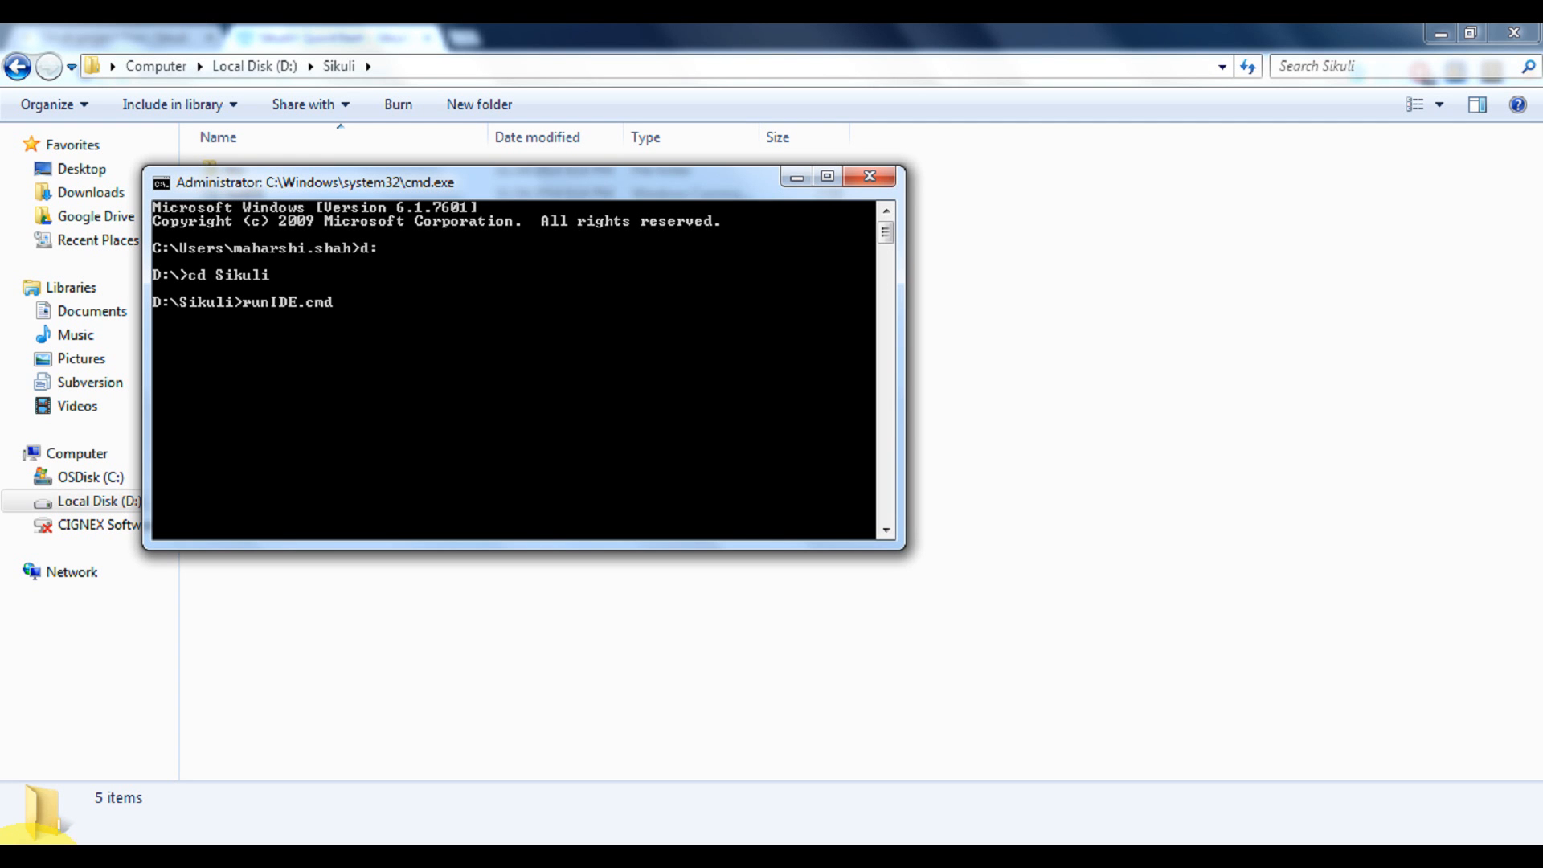